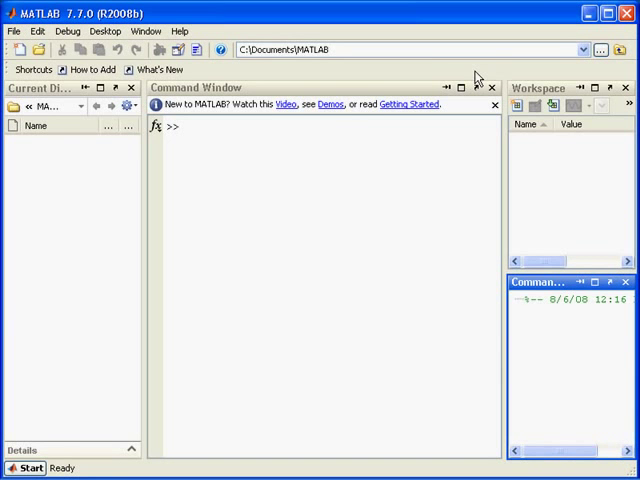
mouse_move(310, 190)
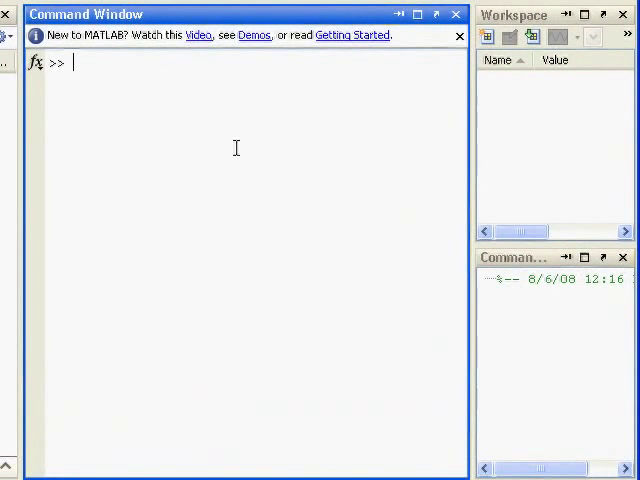
Define x=1:10 and y=log(x), then plot y against x.
type("x=1:10;")
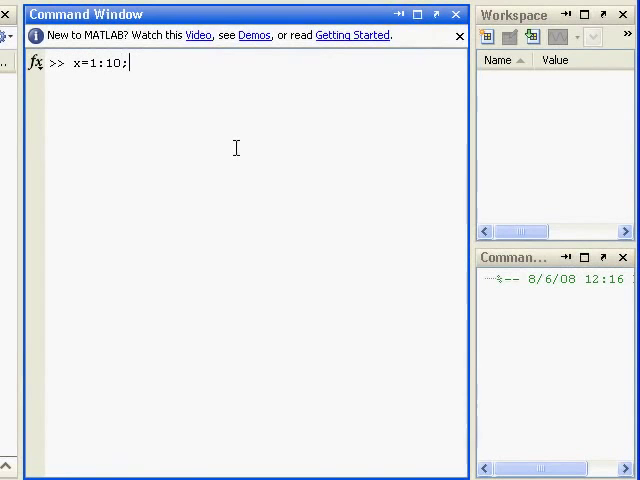
type("y=")
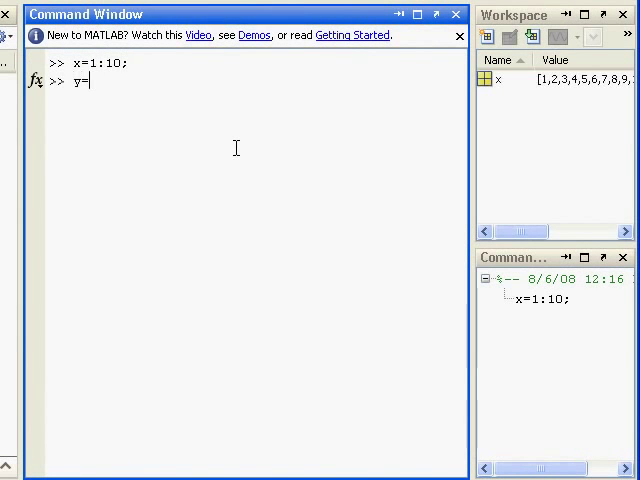
type("log(x);")
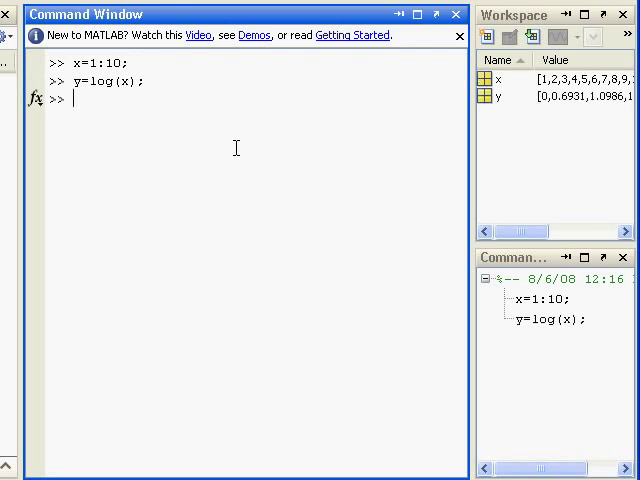
type("plot(x,y")
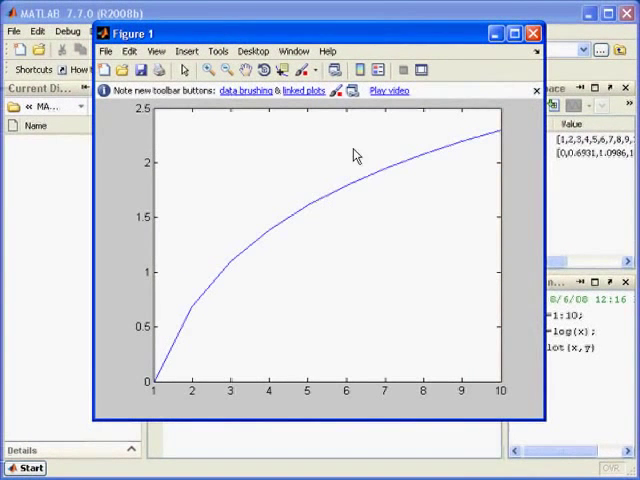
Switch between the Figure window and the MATLAB desktop to compare the plot.
left_click(528, 32)
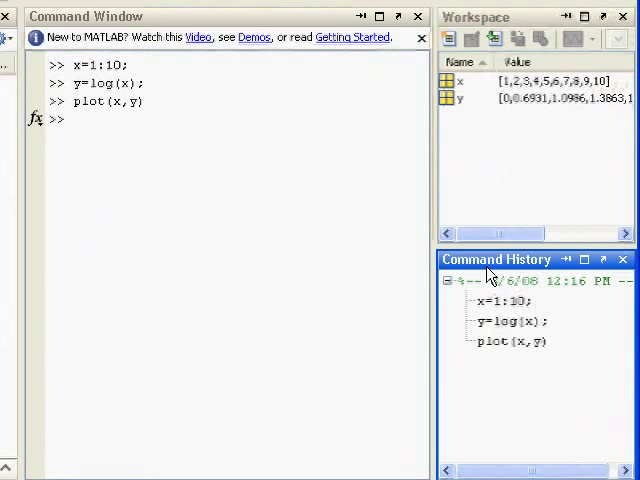
left_click(510, 340)
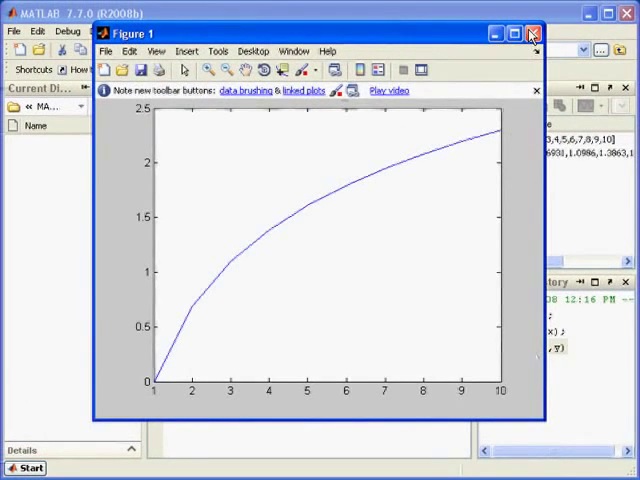
left_click(536, 32)
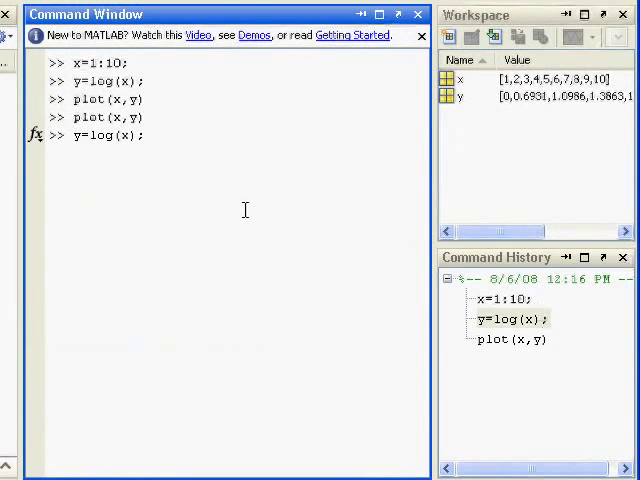
Redefine y as log(x)-0.2*x, plot it with '*' markers, then close the figure.
key("BackSpace")
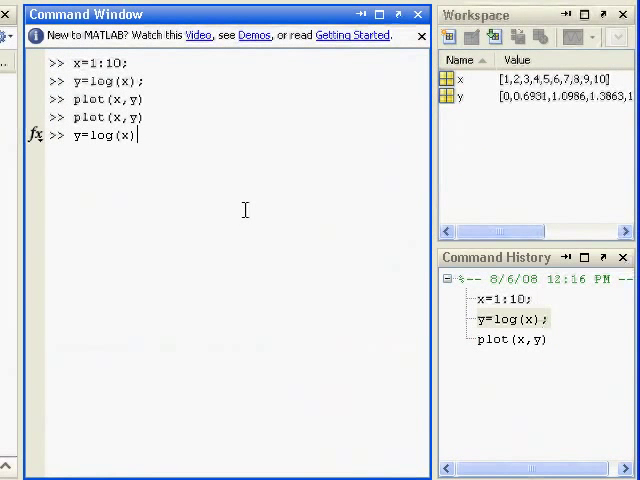
type("-0.2*x;")
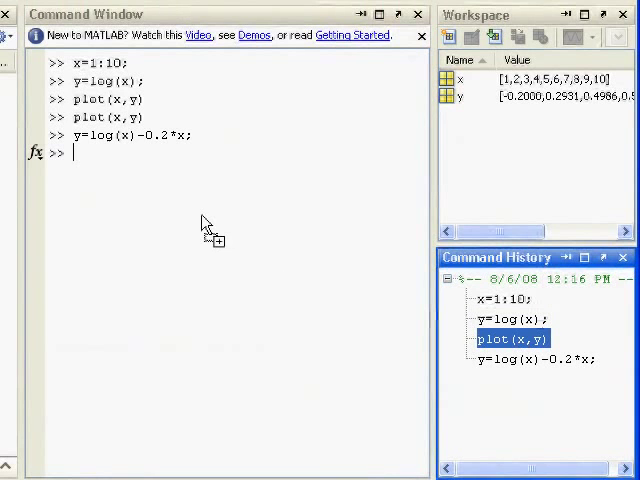
type("plot(x,y,")
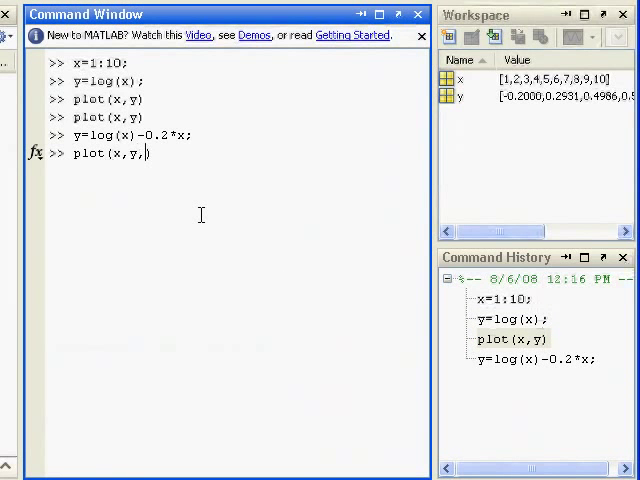
type("'*'")
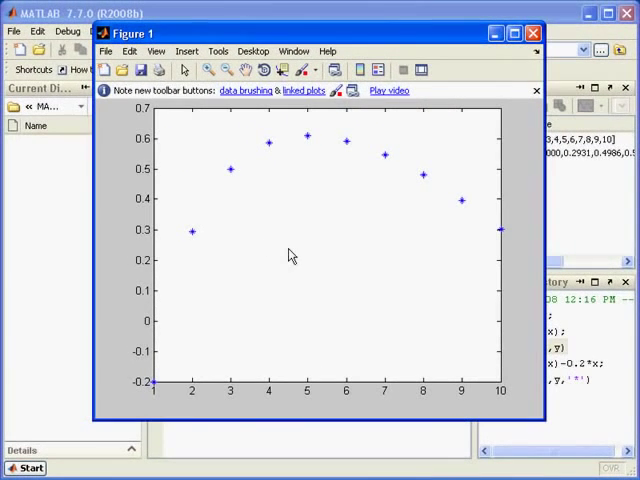
mouse_move(532, 32)
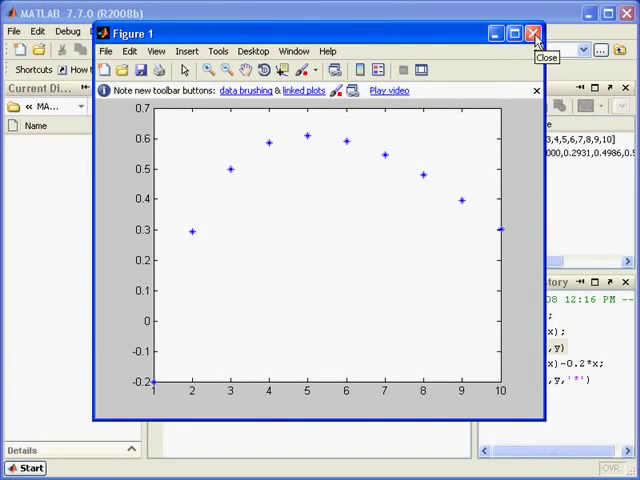
left_click(532, 32)
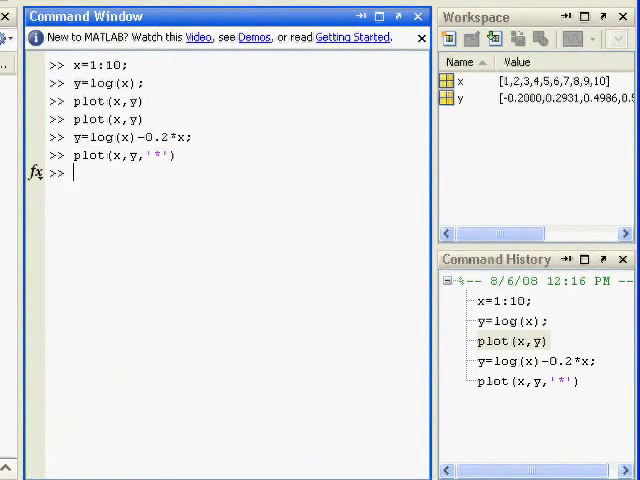
mouse_move(378, 148)
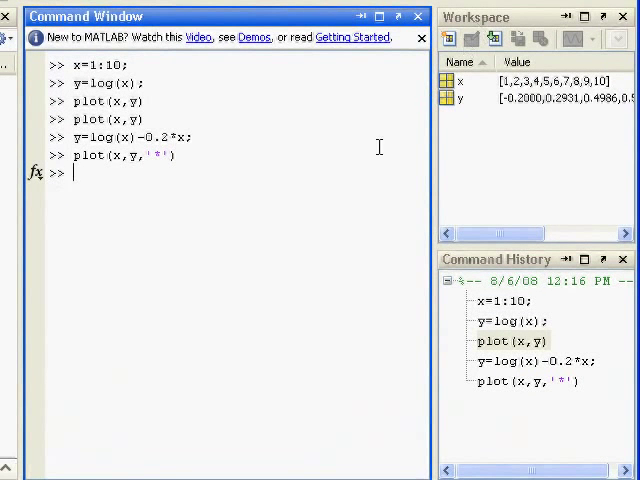
Run whos to list x and y as 1x10 doubles of 80 bytes each.
type("whos")
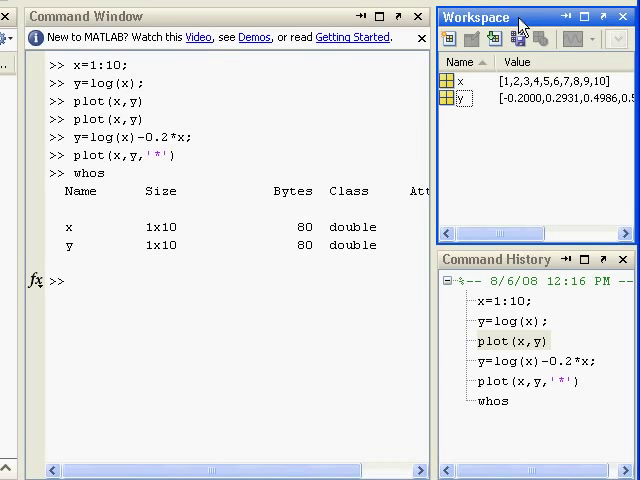
Plot y(1,1:10) on its own from the Variable Editor and close that figure.
double_click(468, 96)
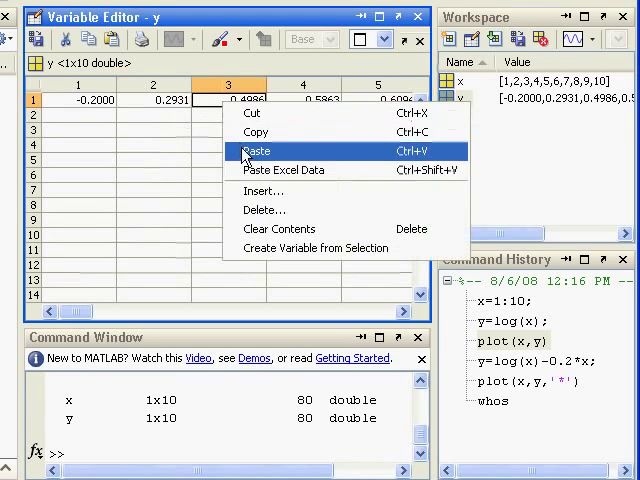
left_click(256, 152)
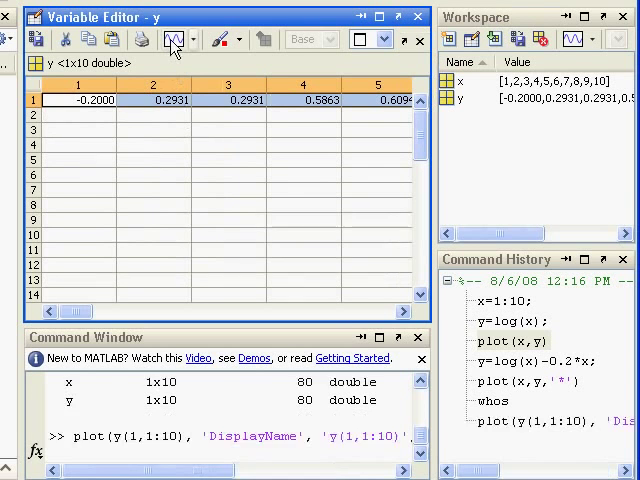
key("Return")
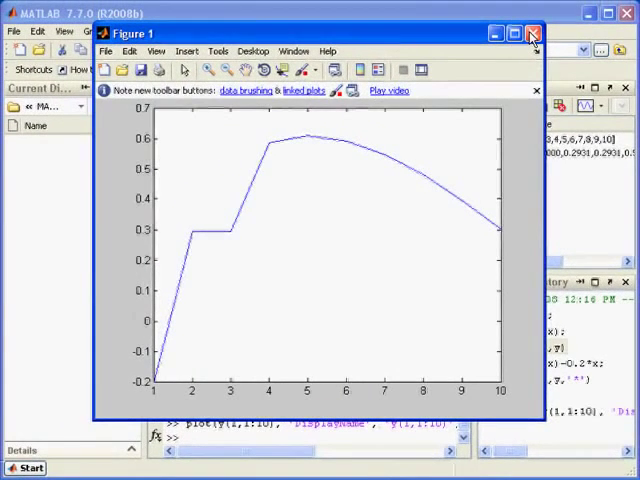
left_click(532, 30)
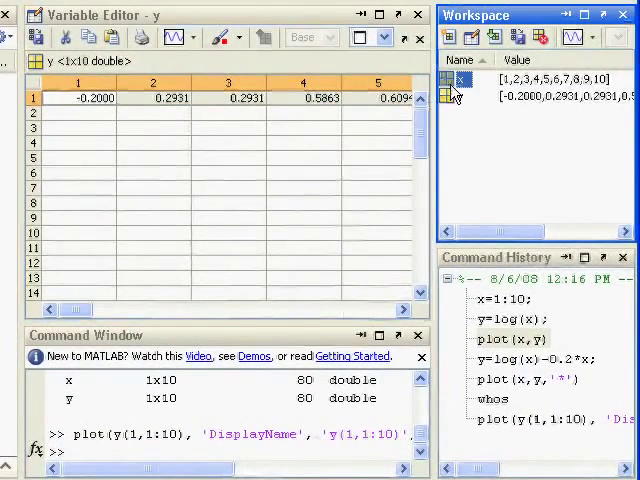
Create a scatter plot of y against x from the Workspace plot list.
left_click(596, 36)
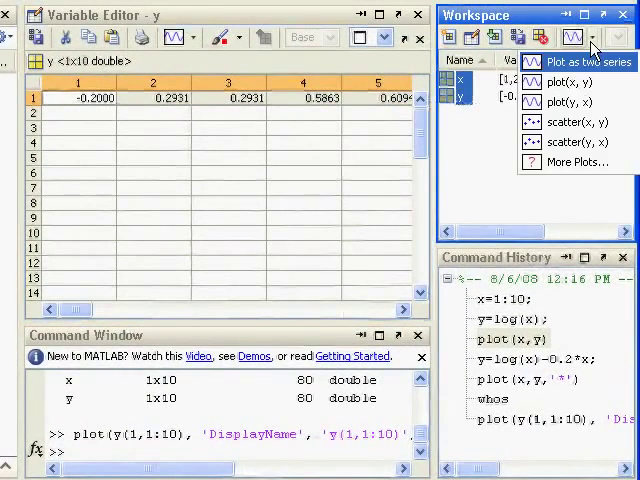
left_click(554, 120)
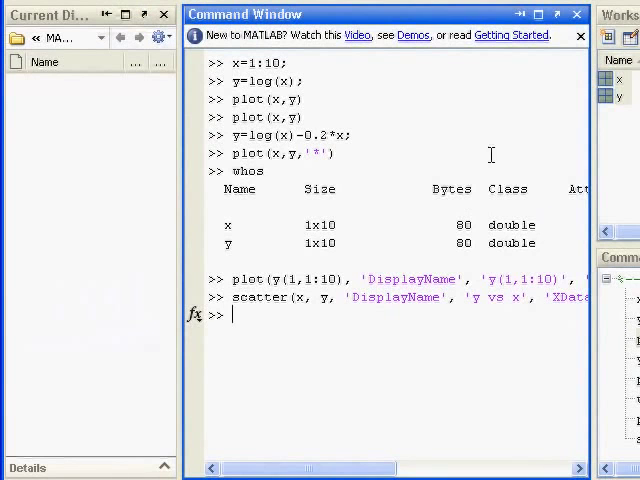
mouse_move(474, 352)
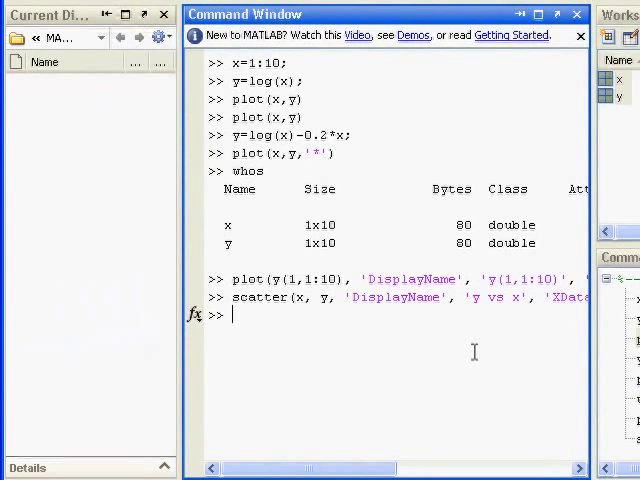
Save the workspace to mydata.mat and check it in Current Directory and the Workspace menu.
type("save mydata")
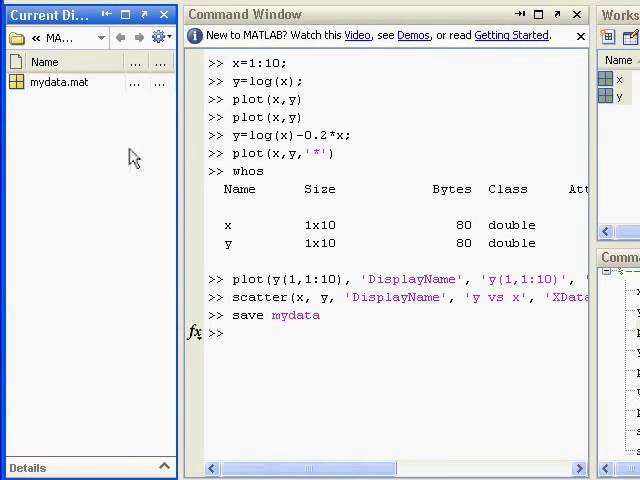
left_click_drag(176, 150, 220, 150)
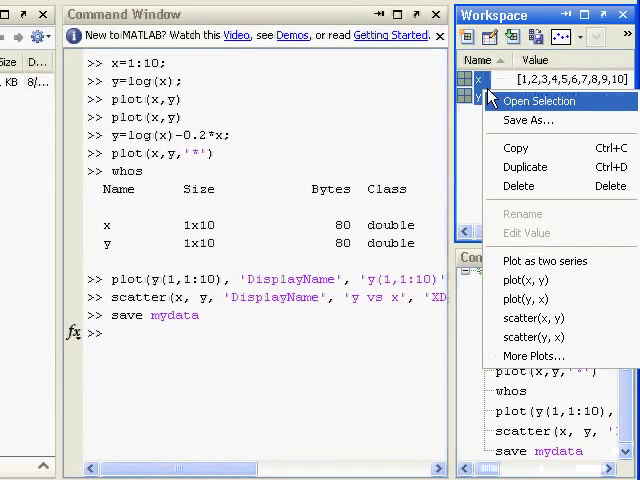
left_click(516, 120)
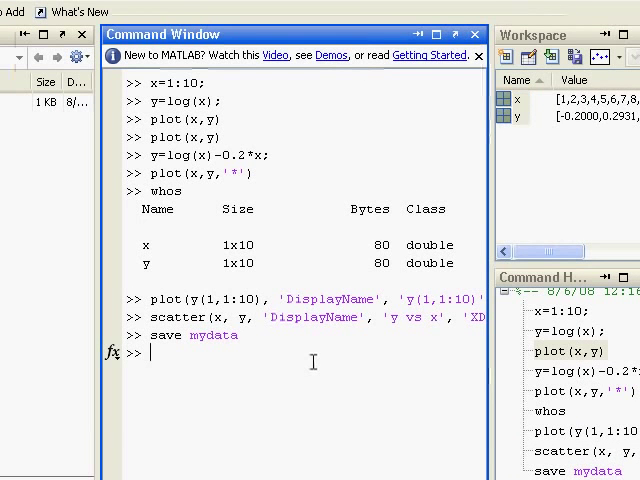
Run clear x and clear, then load mydata and clear again to empty the workspace.
type("c")
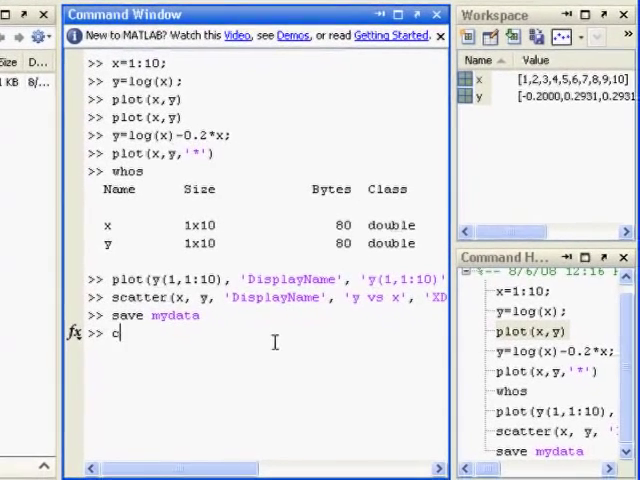
type("lear x")
type("clear")
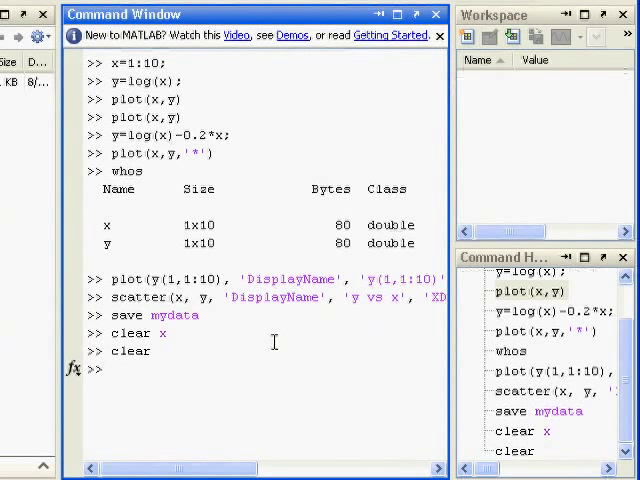
type("load mydata")
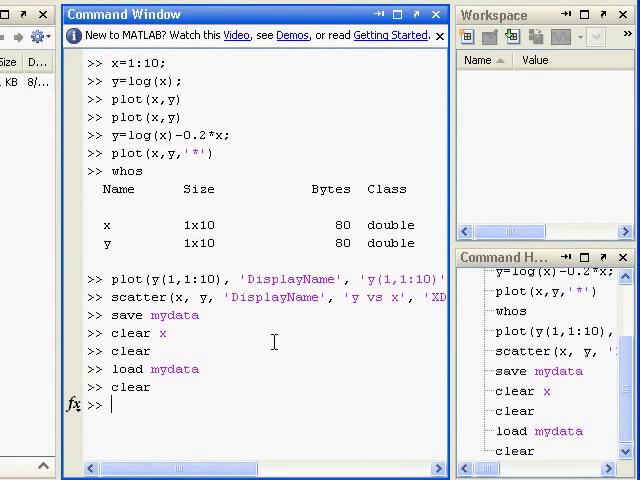
mouse_move(190, 298)
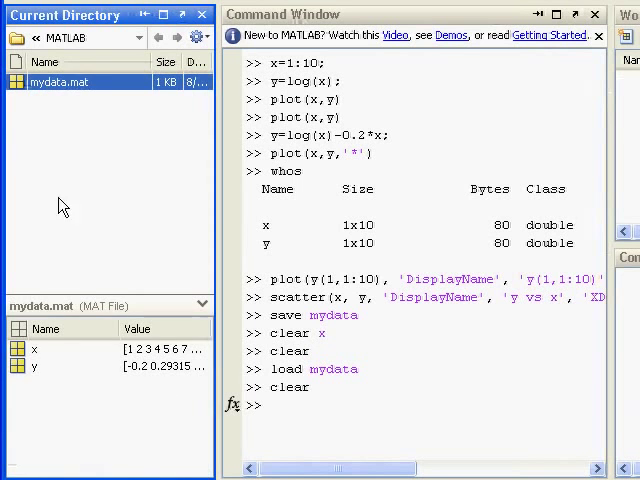
Load x and y back from mydata.mat in the Current Directory browser.
left_click(60, 76)
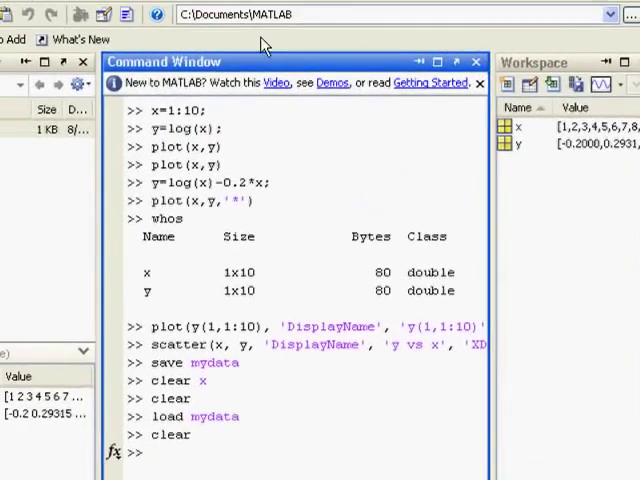
Show Command History as its own window from the Desktop menu, close it, then open Start.
left_click(38, 20)
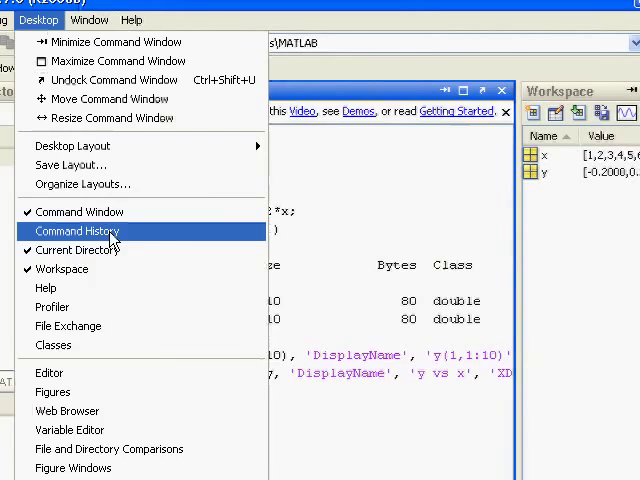
left_click(76, 232)
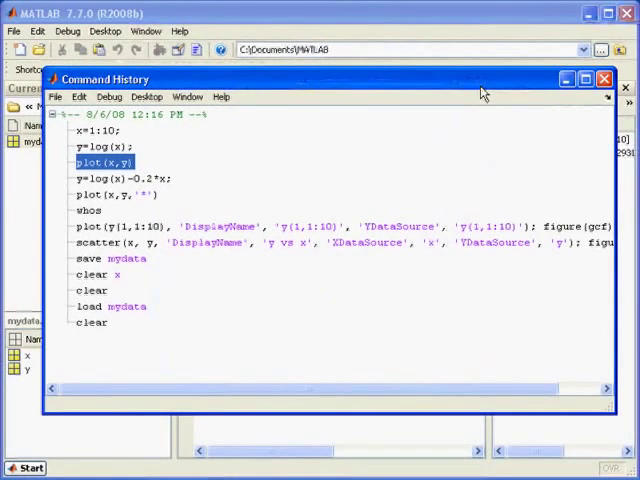
left_click(602, 78)
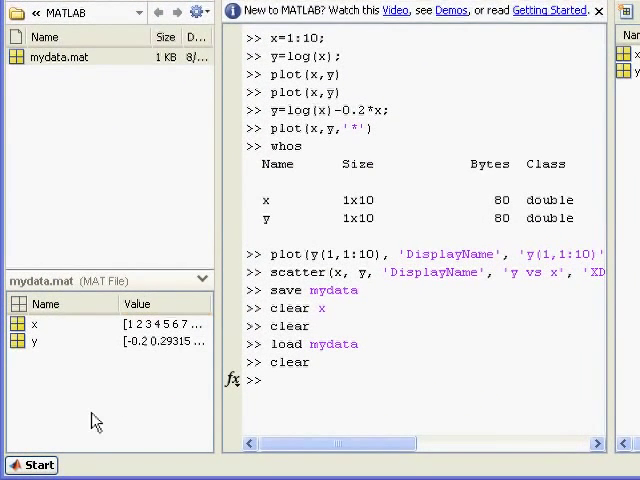
left_click(36, 464)
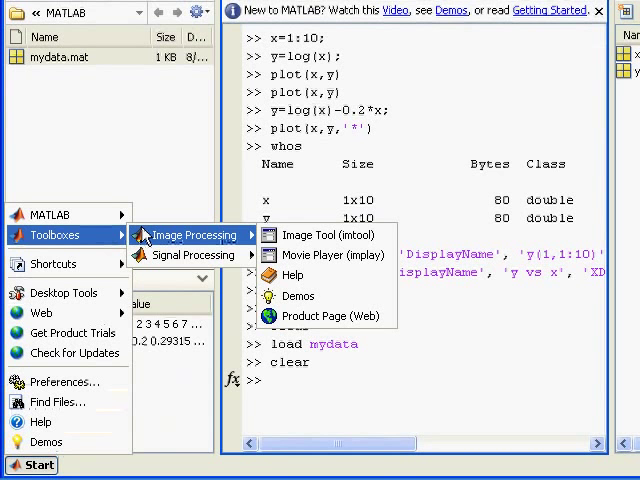
Show the Shortcuts submenu with Clear Classes and Plot some random data.
left_click(54, 264)
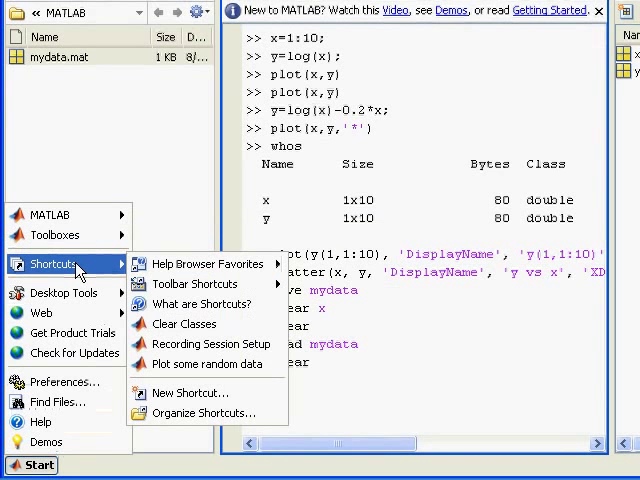